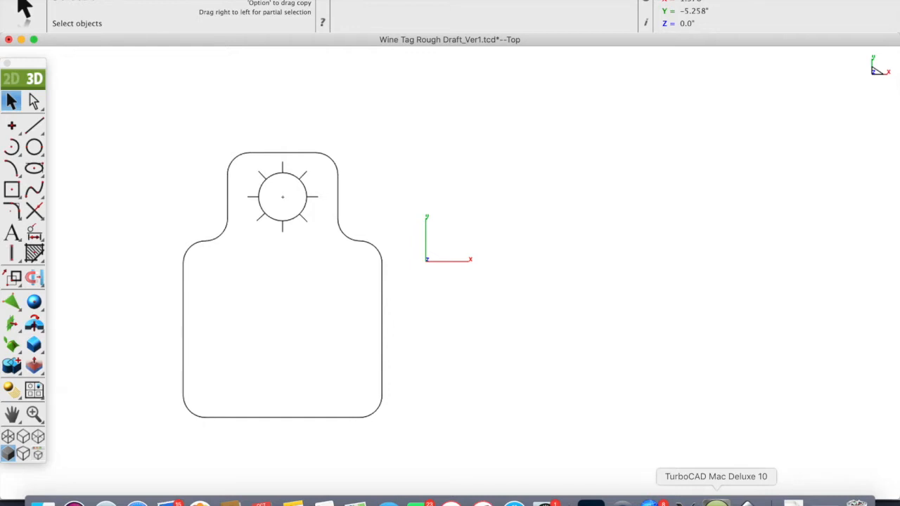
mouse_move(293, 369)
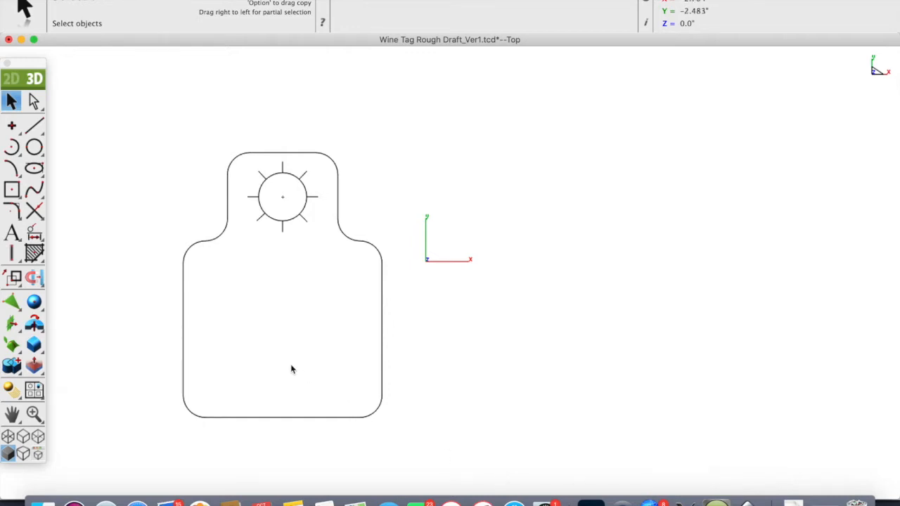
mouse_move(188, 157)
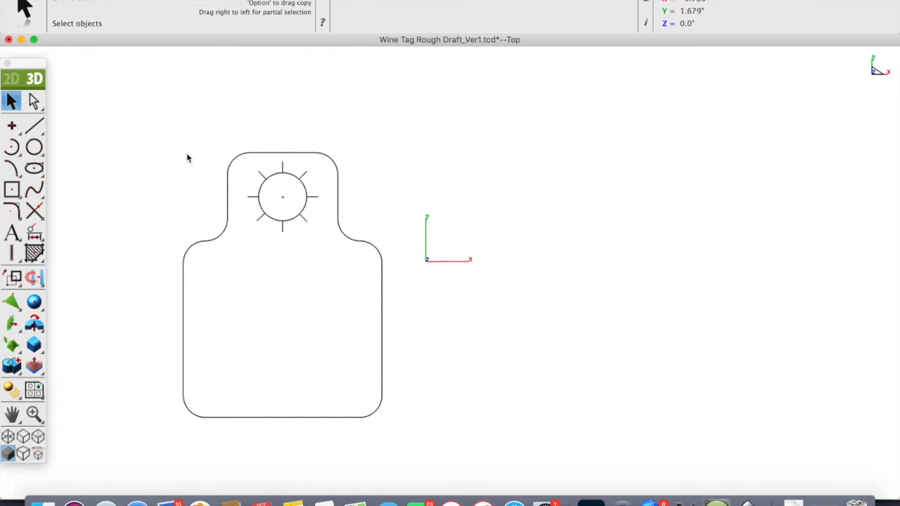
mouse_move(205, 197)
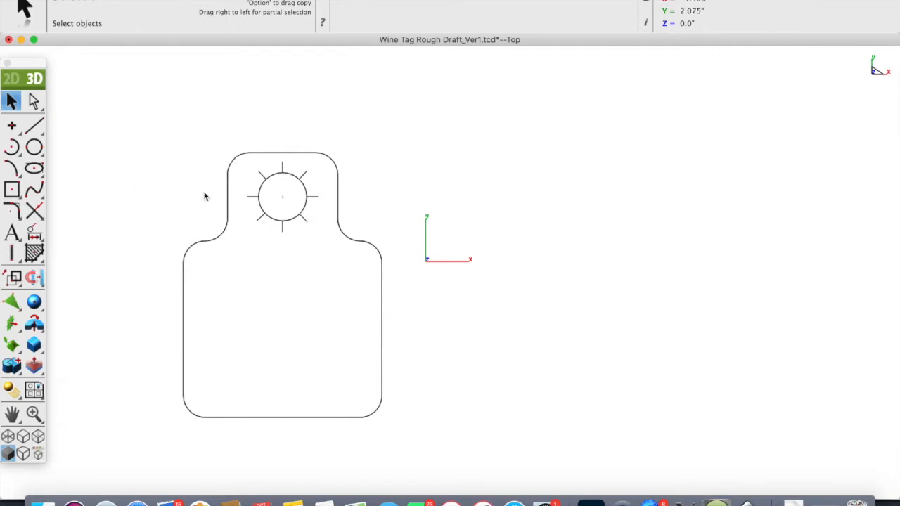
mouse_move(169, 274)
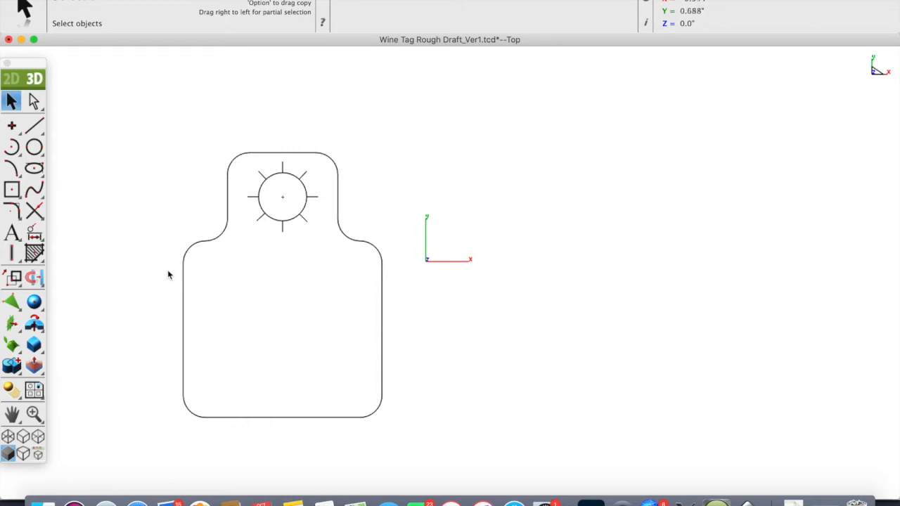
mouse_move(366, 330)
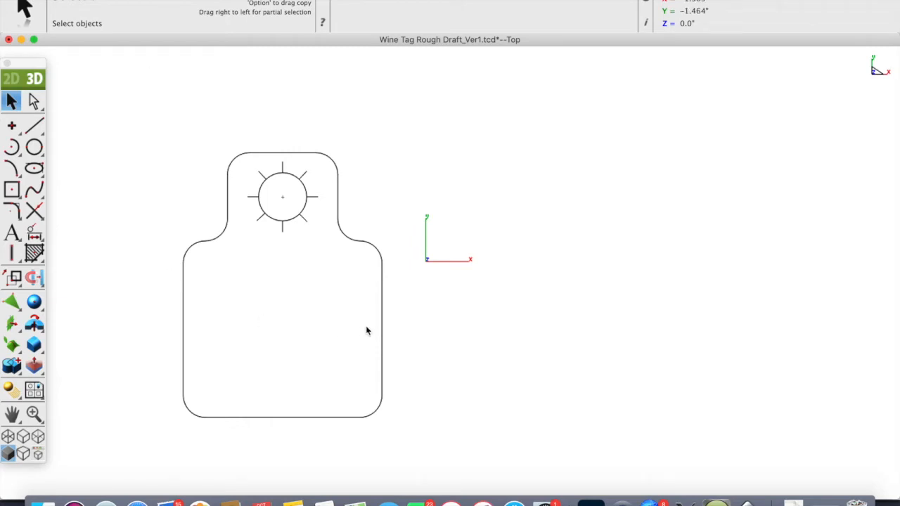
mouse_move(292, 204)
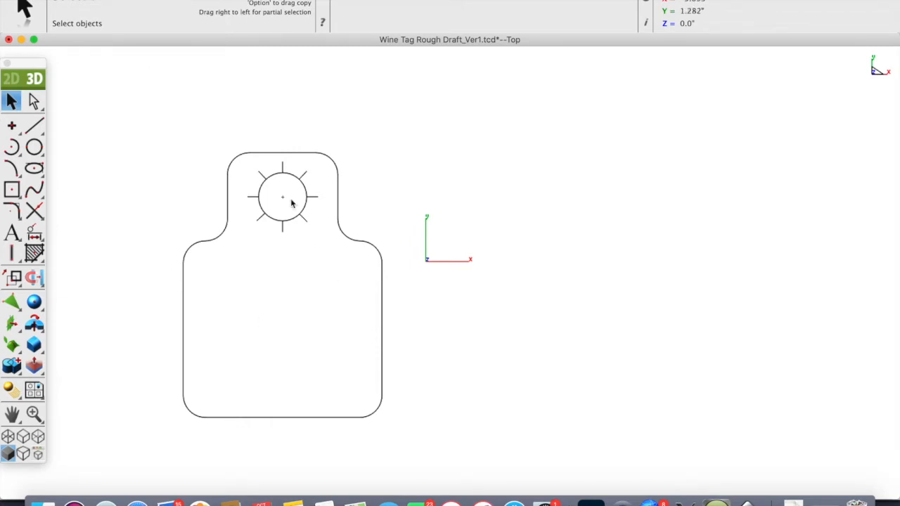
mouse_move(179, 202)
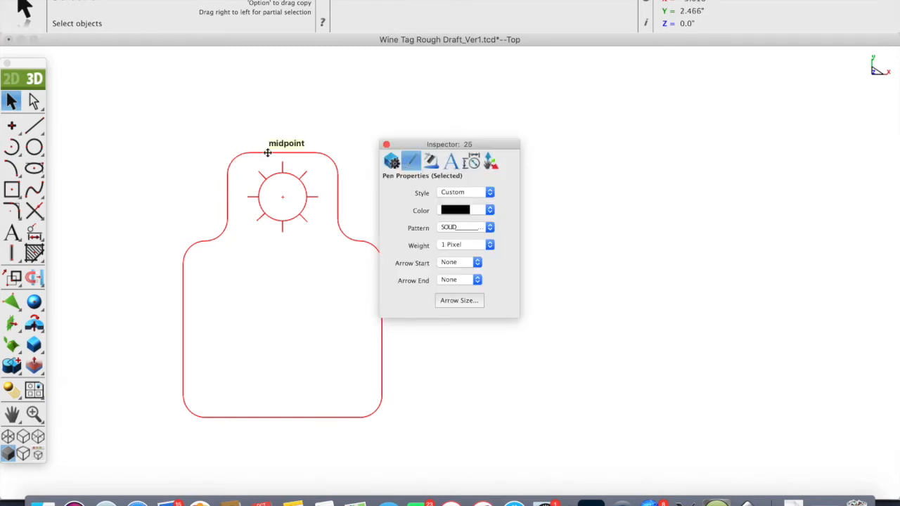
Set the tag outline and sun hole line colour to red.
left_click(489, 211)
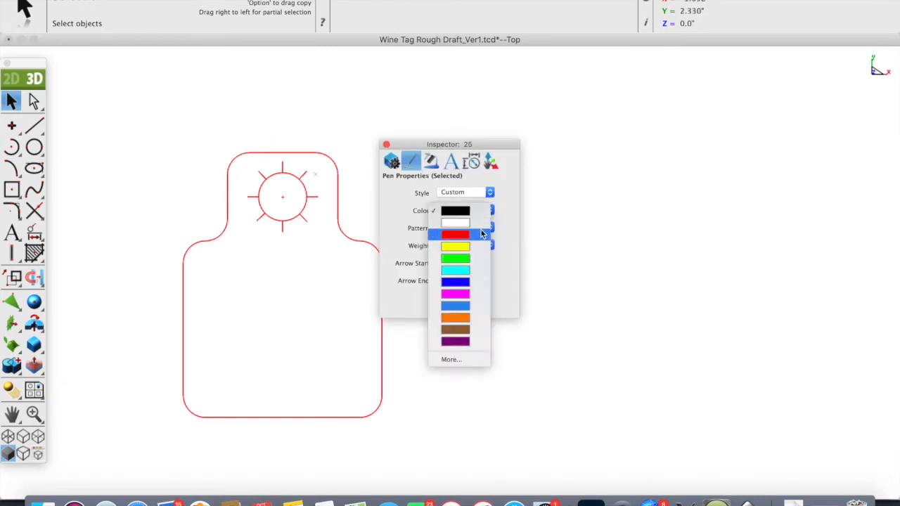
left_click(454, 234)
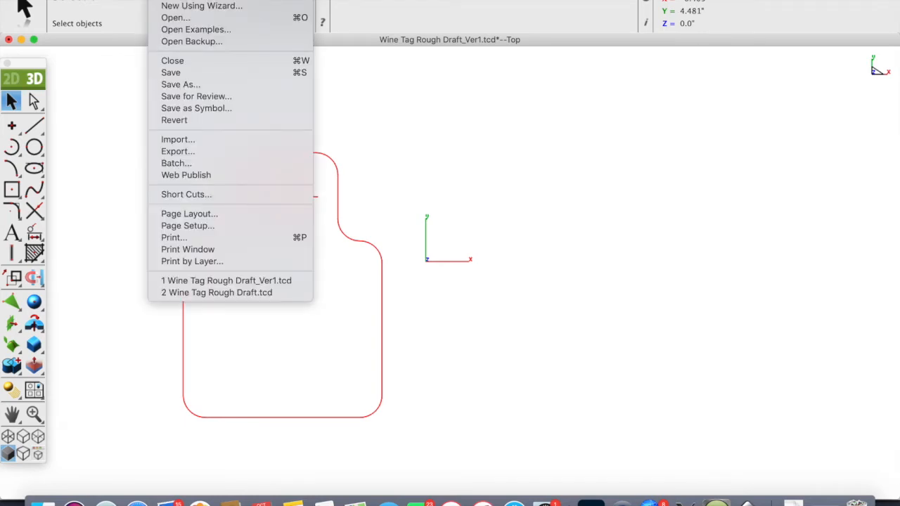
Export the drawing as DXF named 'Wine Tag Rough Draft_Ver1_Youtube' in the Wine Bottle Tag folder.
left_click(178, 151)
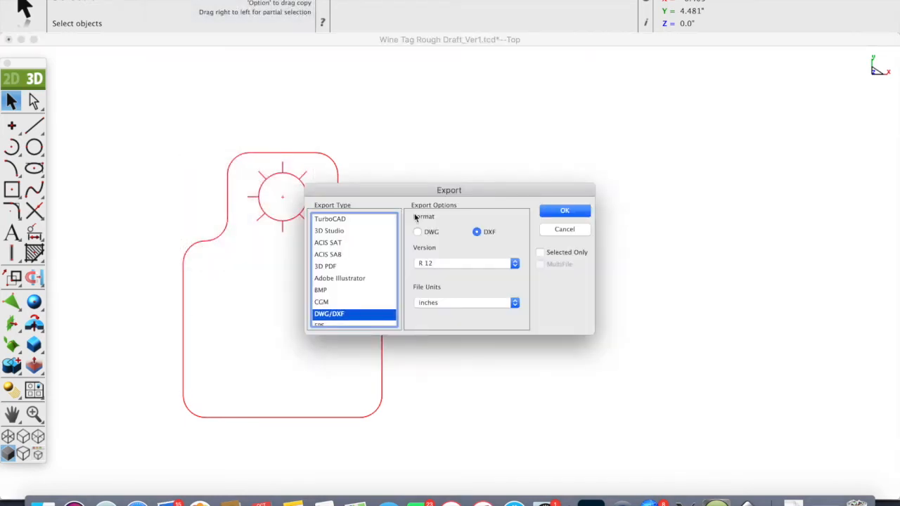
mouse_move(574, 246)
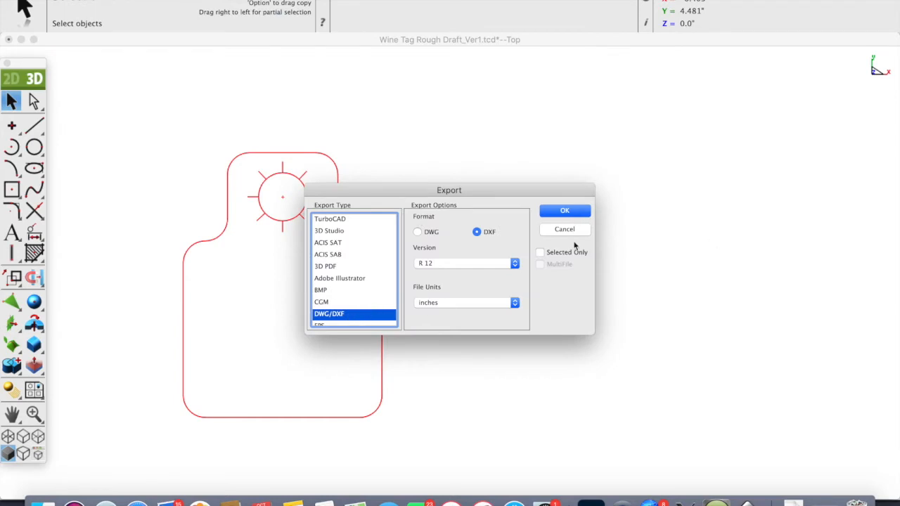
mouse_move(575, 228)
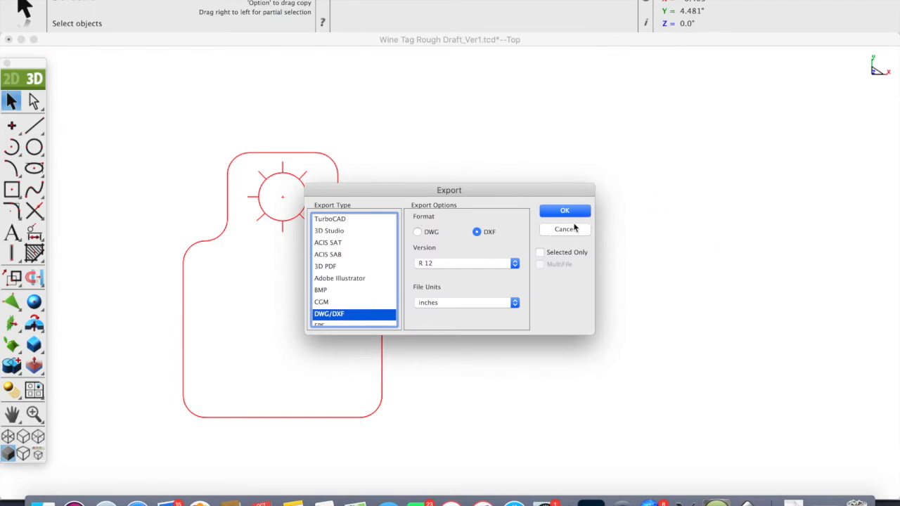
left_click(564, 210)
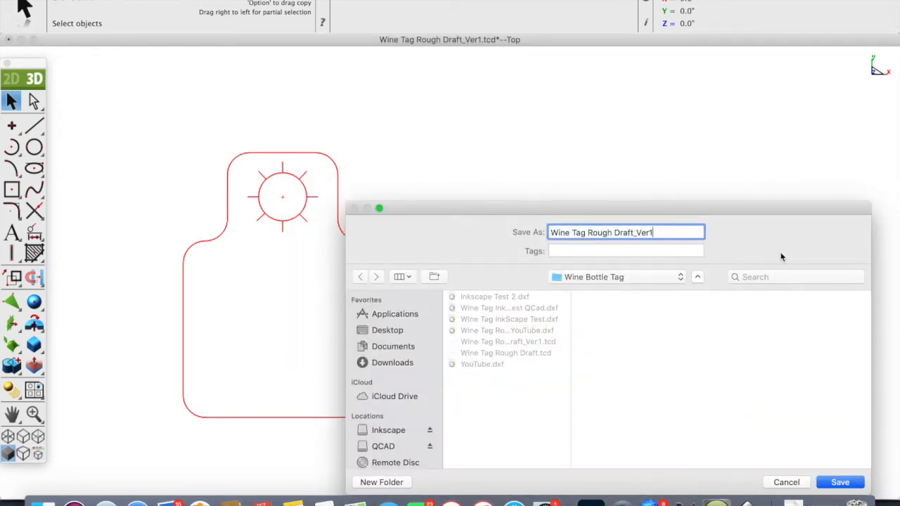
type("_You")
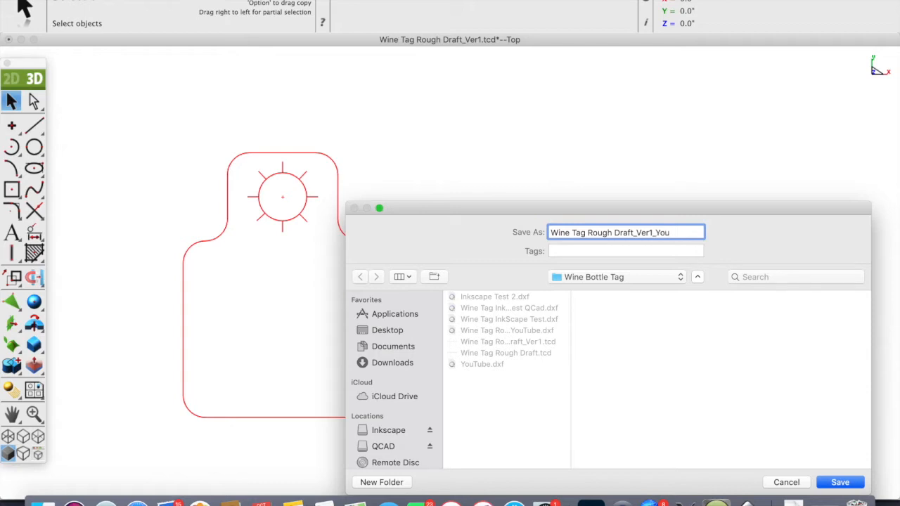
type("tube")
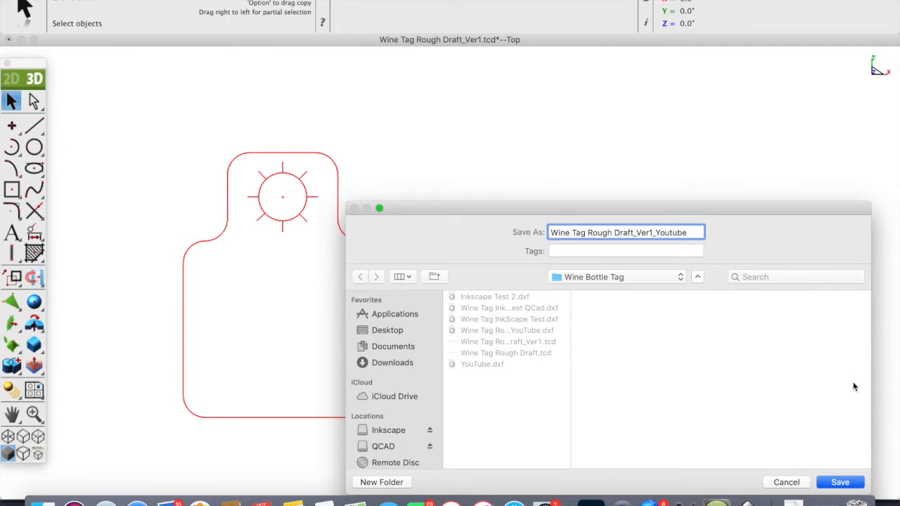
left_click(840, 481)
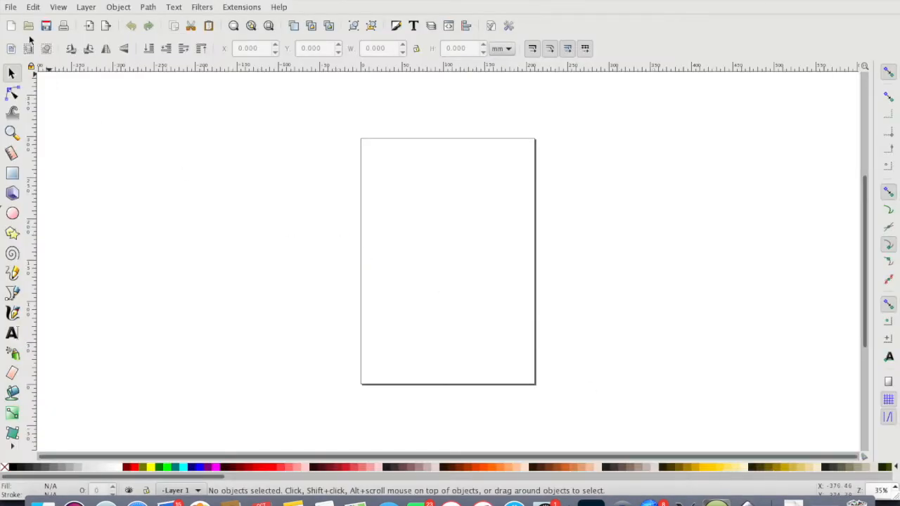
Open 'Wine Tag Rough Draft_Ver1 YouTube.dxf' in Inkscape.
left_click(10, 7)
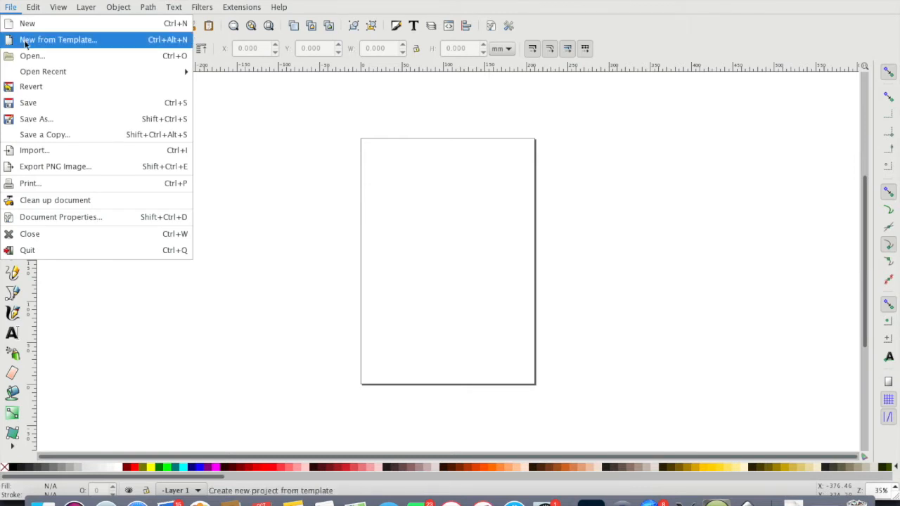
left_click(32, 55)
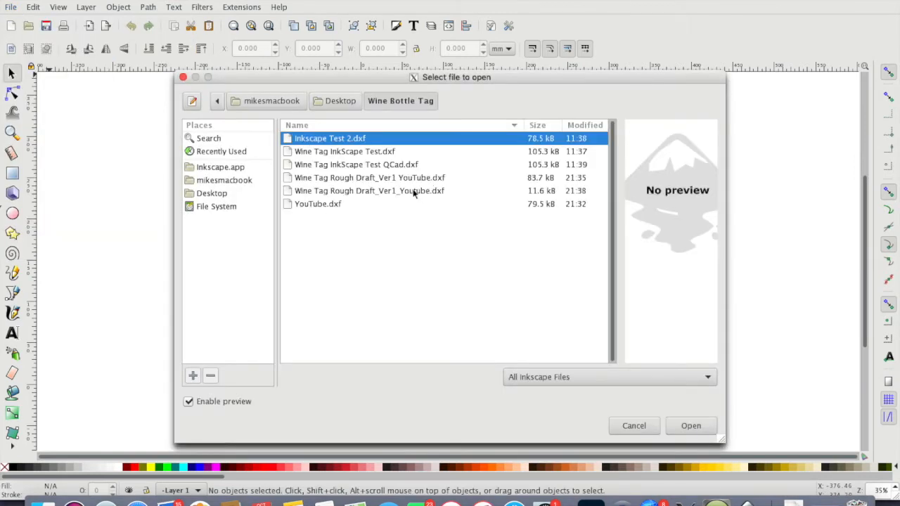
left_click(369, 177)
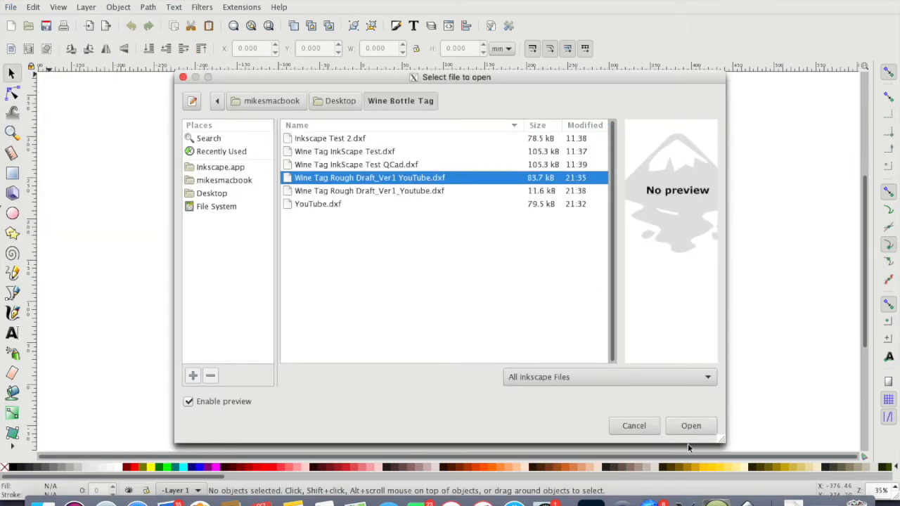
left_click(691, 425)
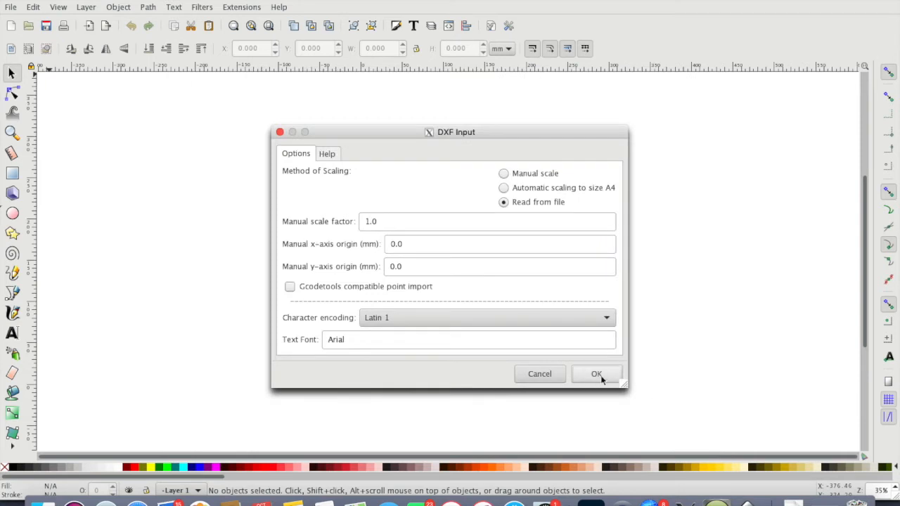
mouse_move(535, 173)
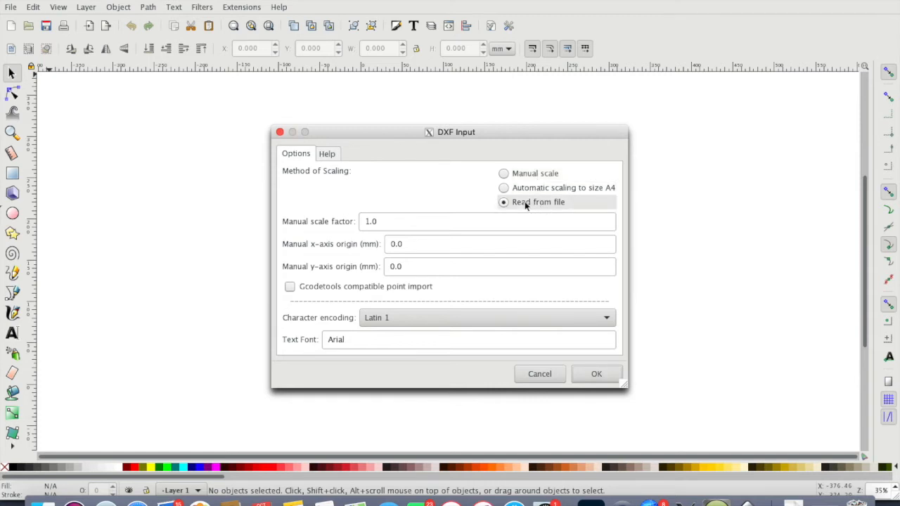
mouse_move(563, 207)
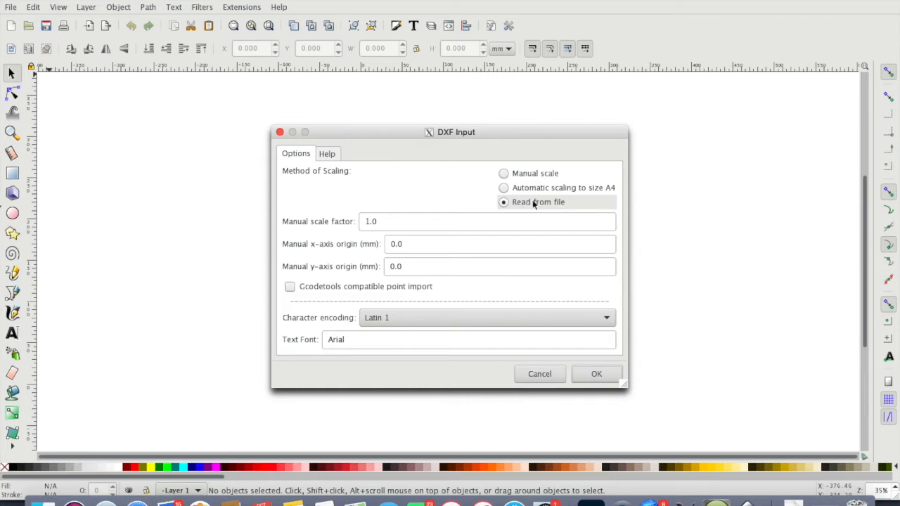
mouse_move(515, 204)
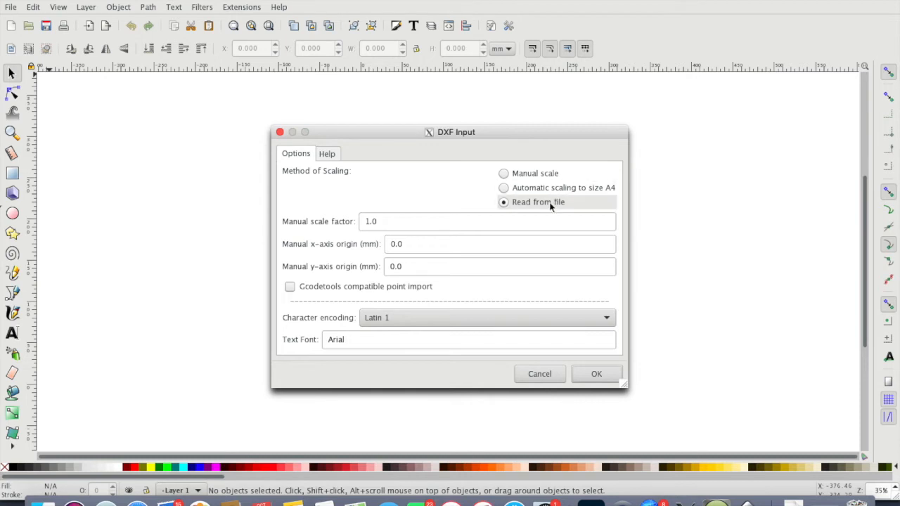
Accept the DXF import with 'Read from file' scaling.
left_click(596, 374)
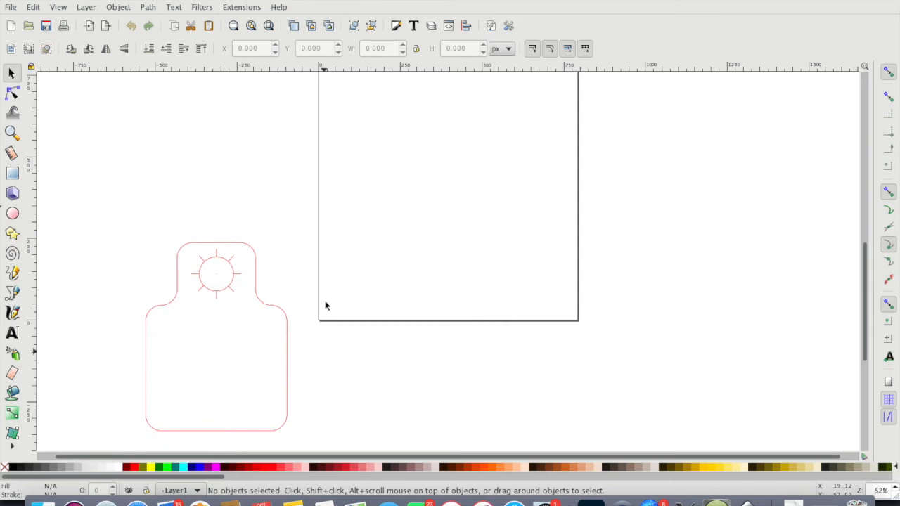
mouse_move(258, 297)
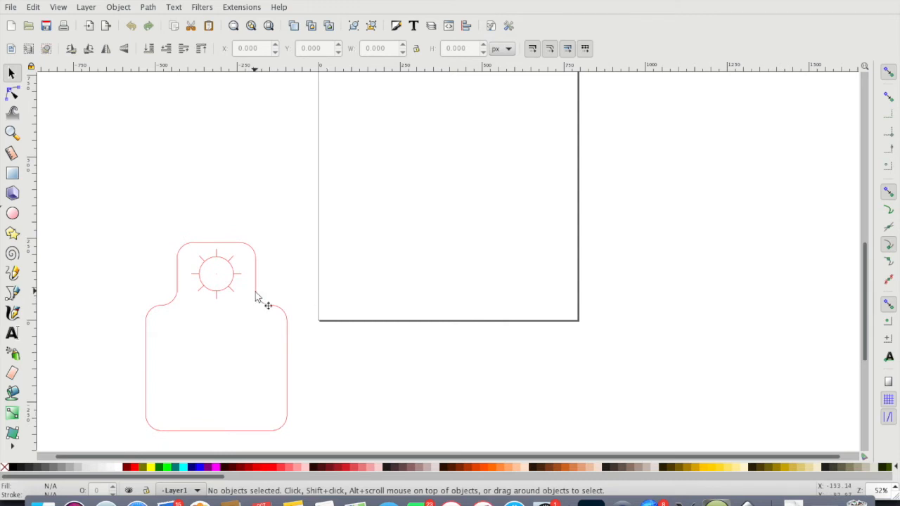
mouse_move(200, 301)
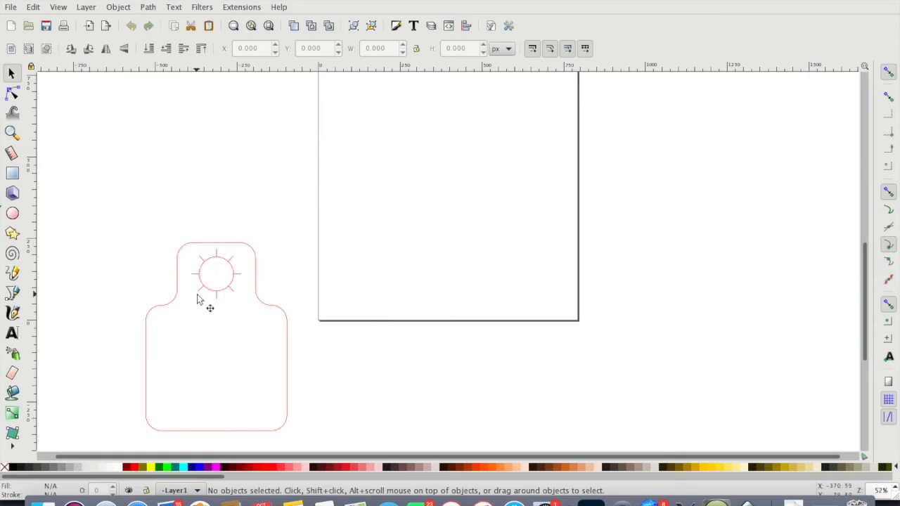
mouse_move(523, 151)
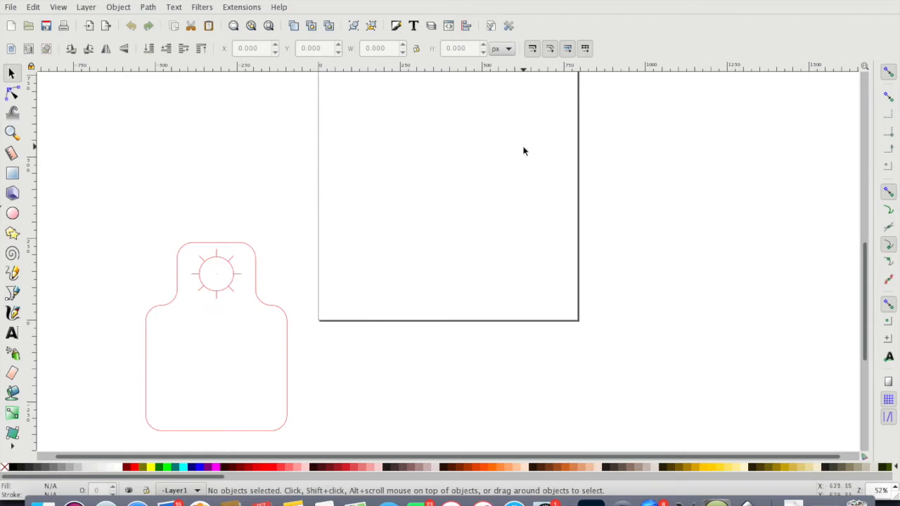
mouse_move(52, 77)
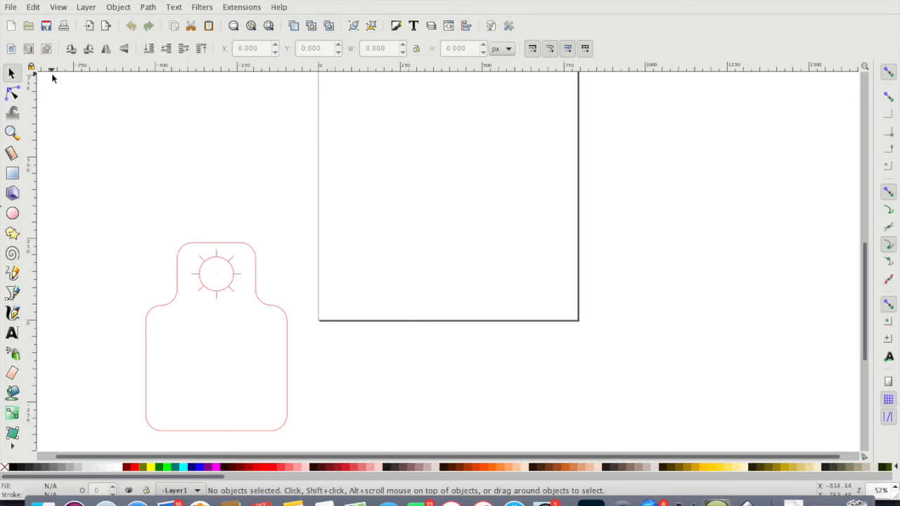
Resize the page to the drawing in Document Properties, giving 433 by 577 px.
left_click(10, 7)
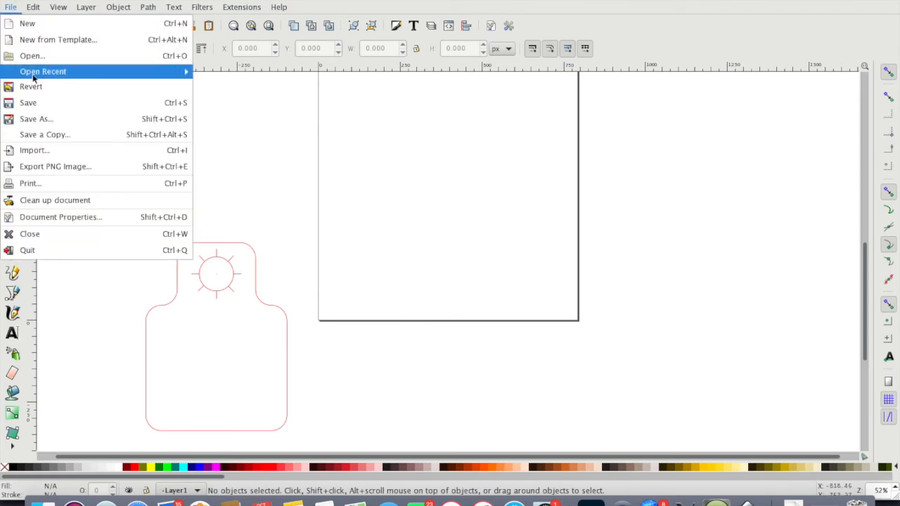
left_click(60, 216)
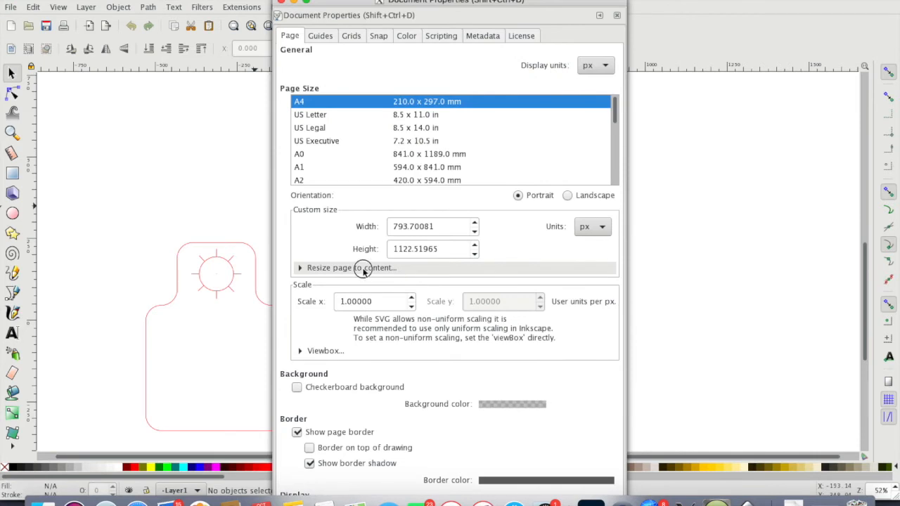
left_click(349, 268)
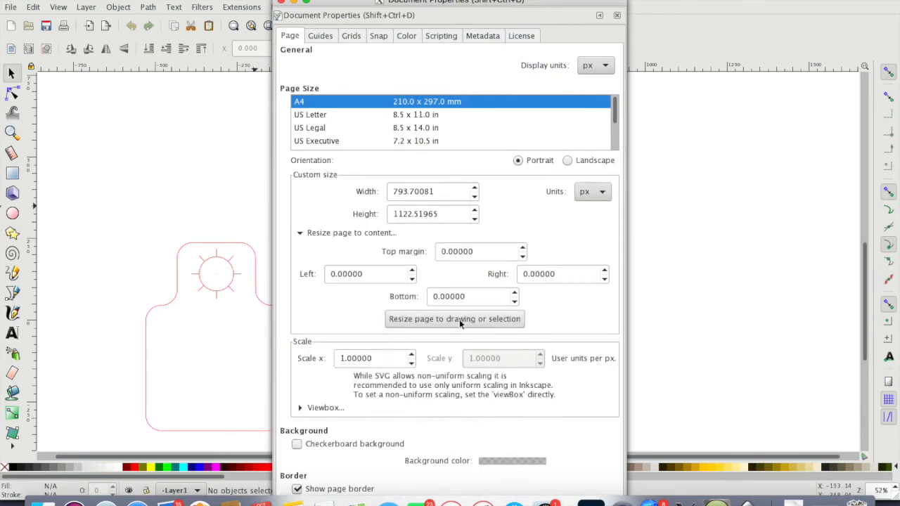
left_click(455, 318)
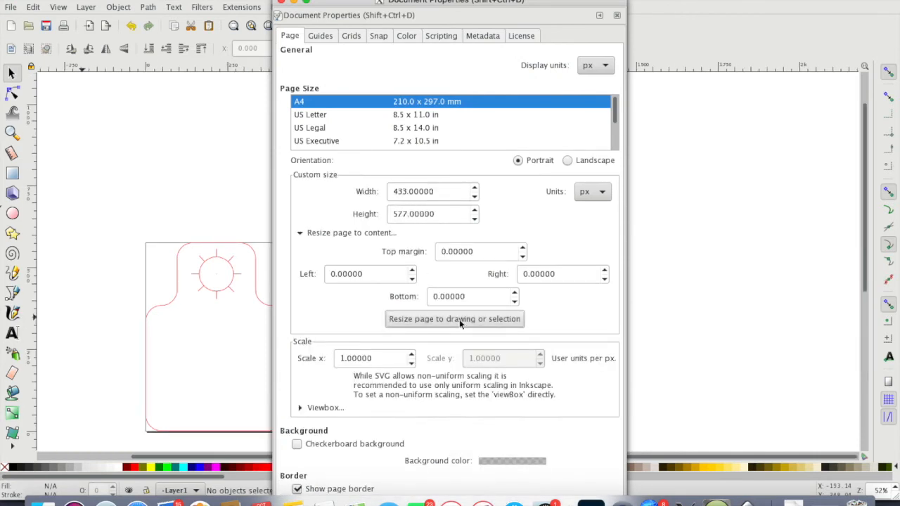
left_click(616, 15)
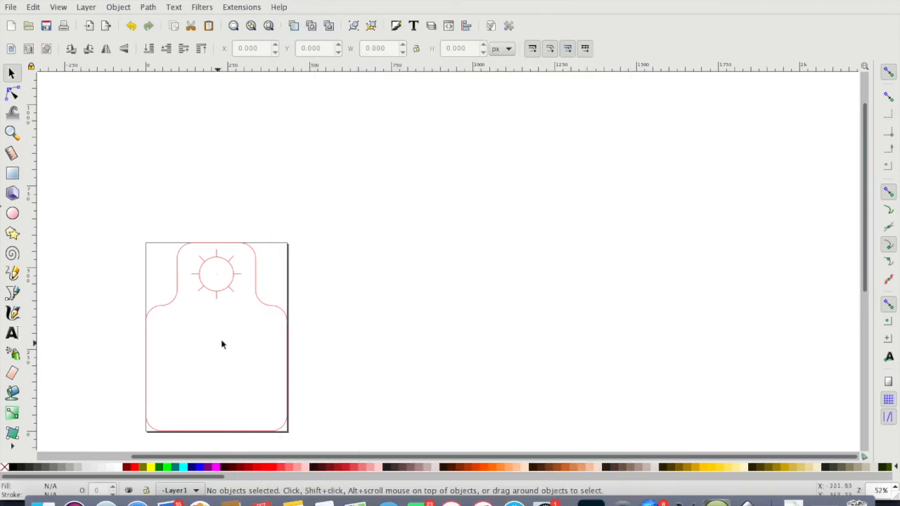
mouse_move(225, 263)
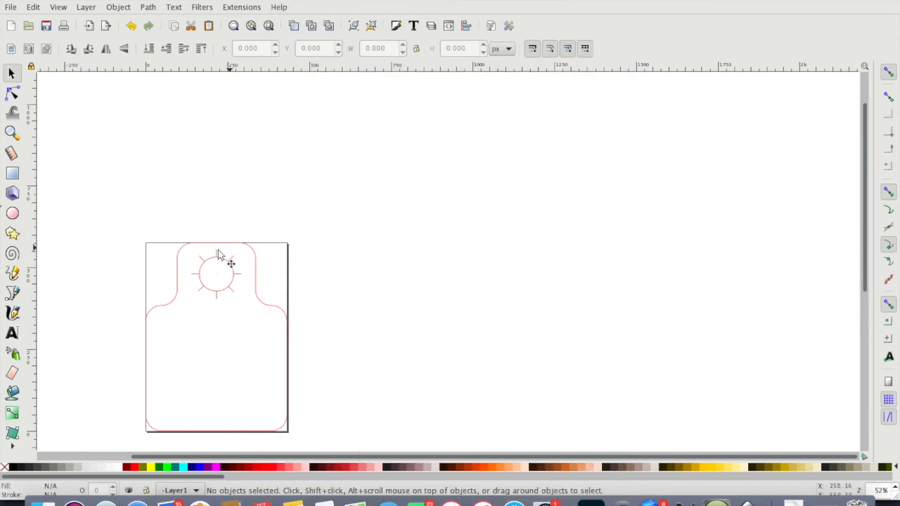
mouse_move(142, 288)
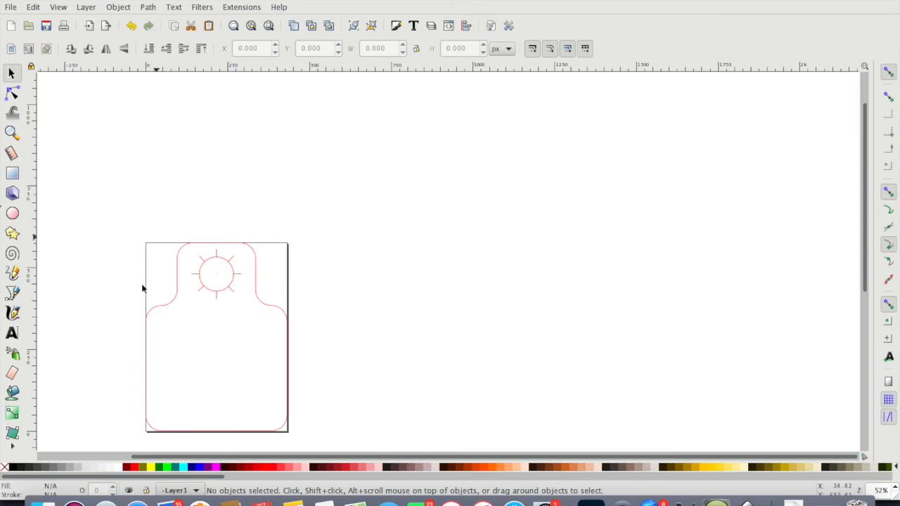
mouse_move(162, 296)
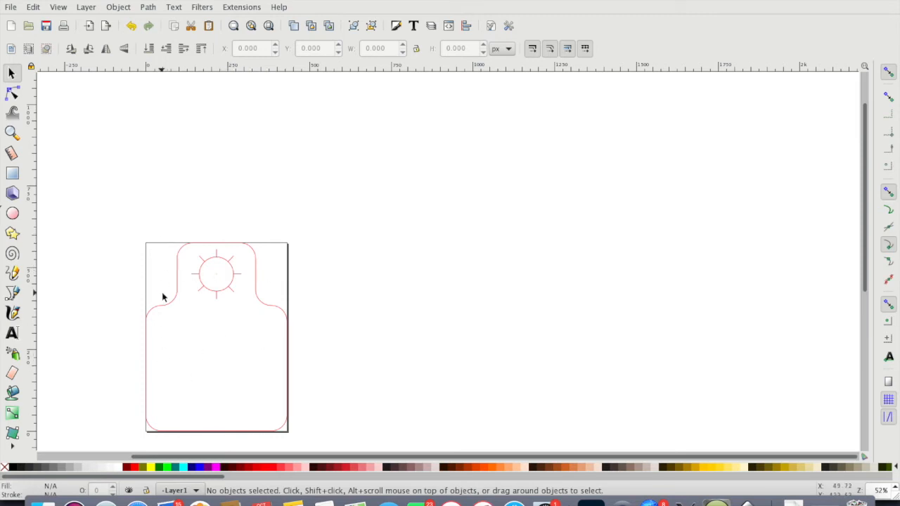
mouse_move(216, 394)
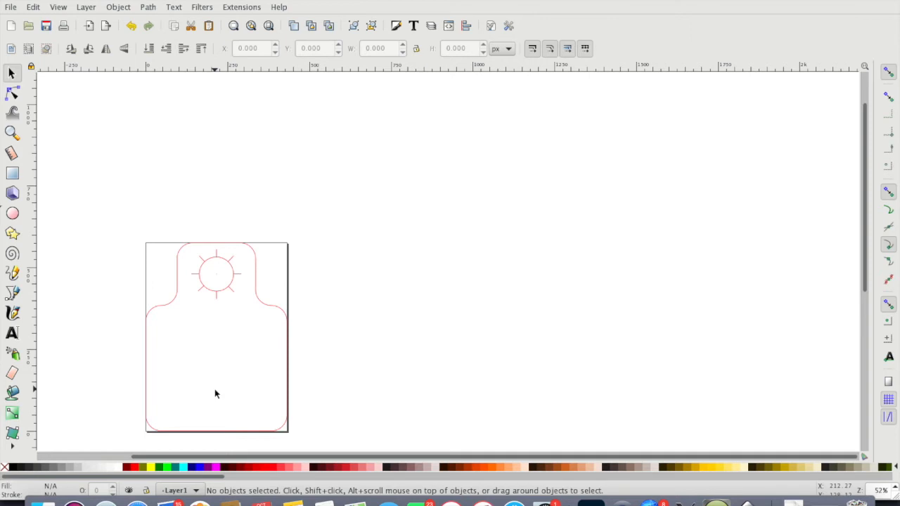
mouse_move(197, 351)
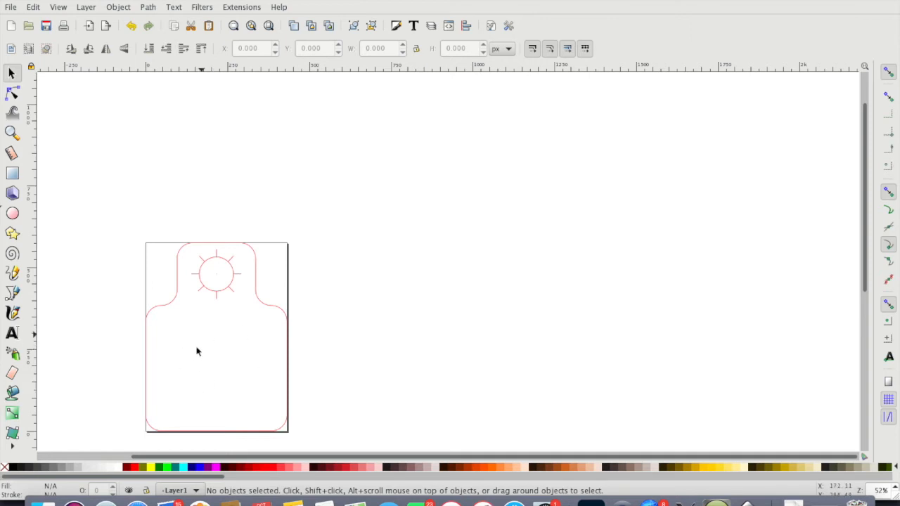
mouse_move(246, 365)
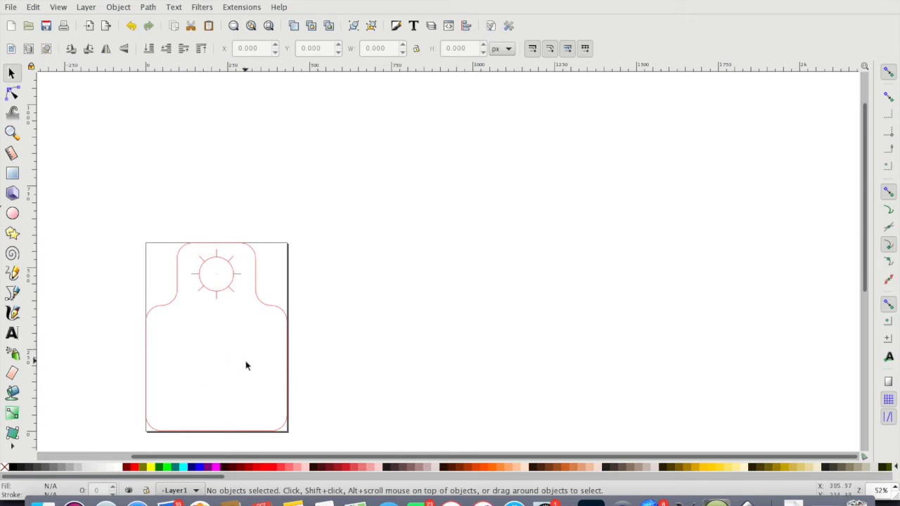
mouse_move(237, 369)
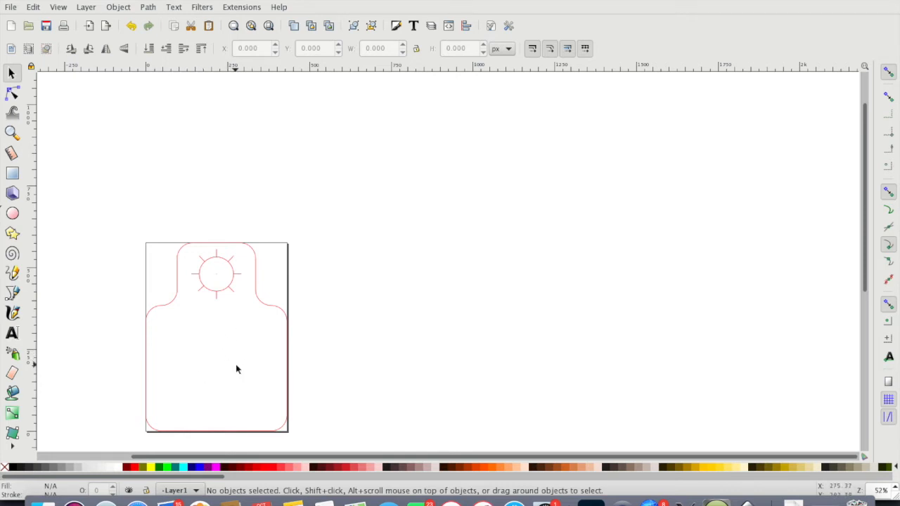
mouse_move(399, 251)
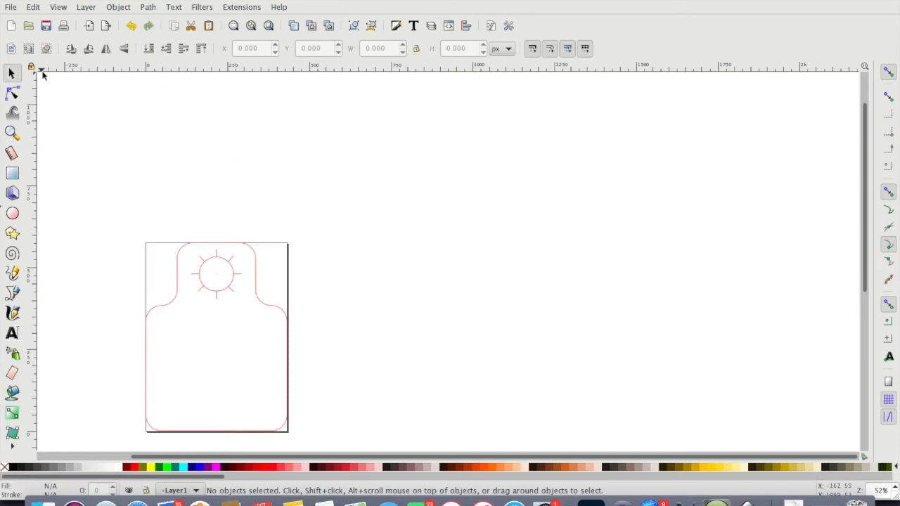
mouse_move(311, 304)
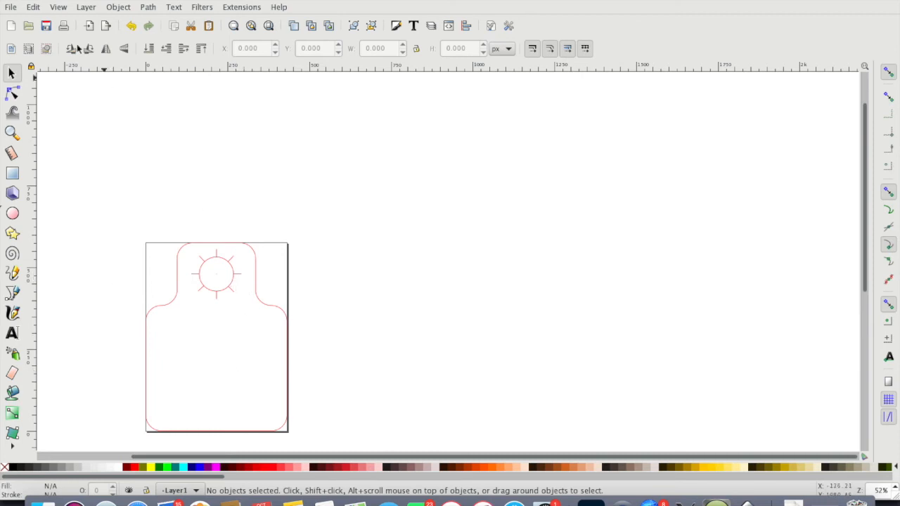
Save As with file type 'Laser Draw LYZ (*.lyz)'.
left_click(32, 7)
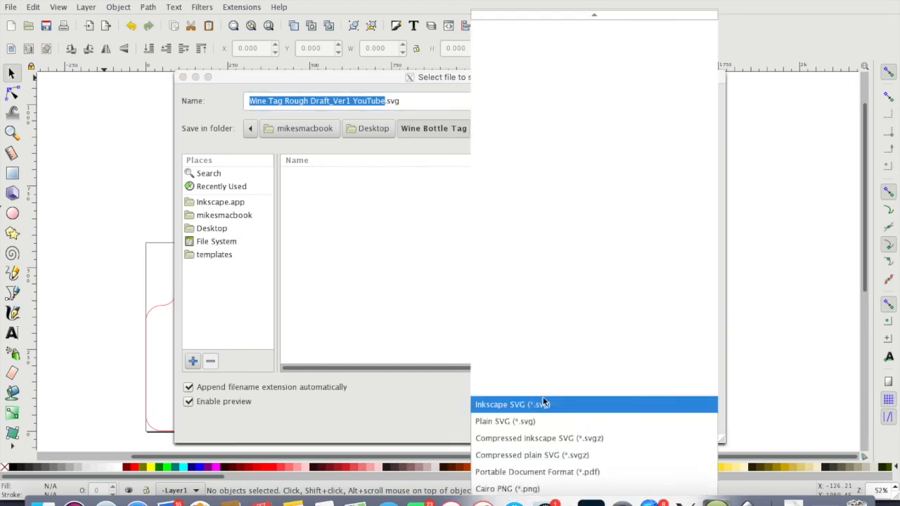
mouse_move(590, 43)
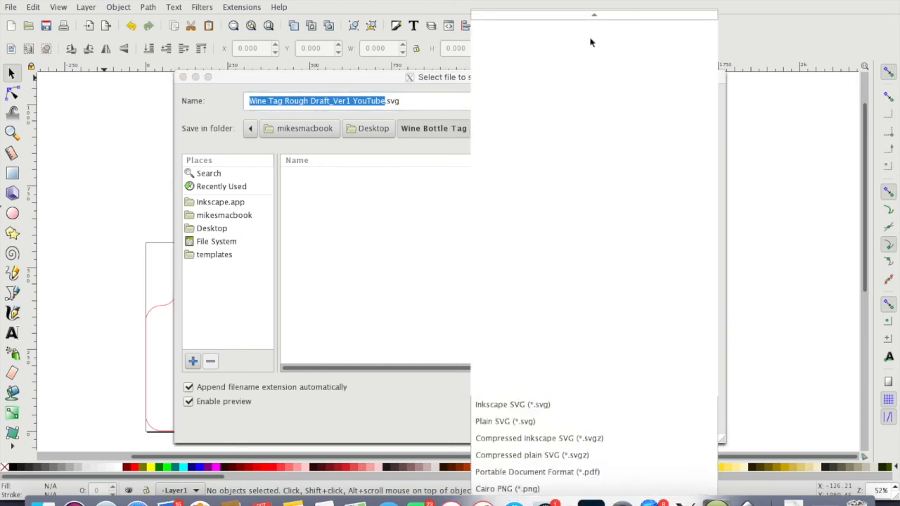
left_click(512, 404)
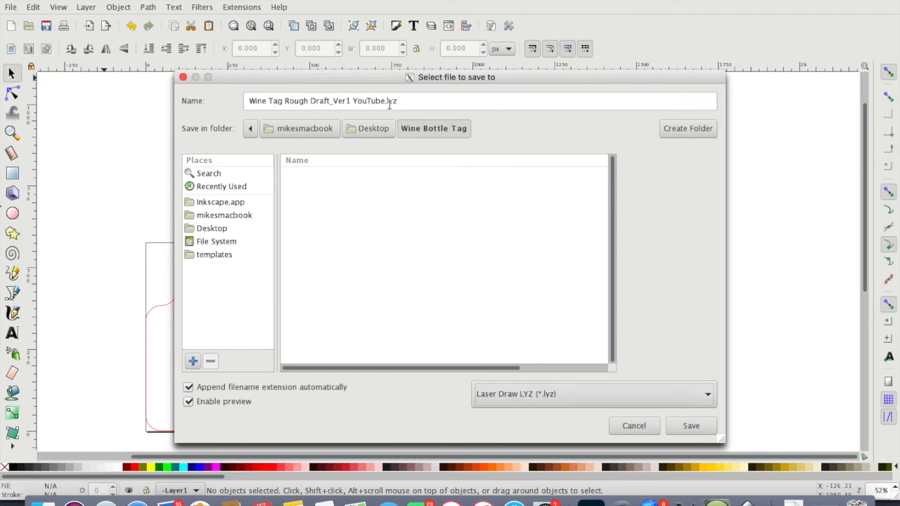
left_click(691, 425)
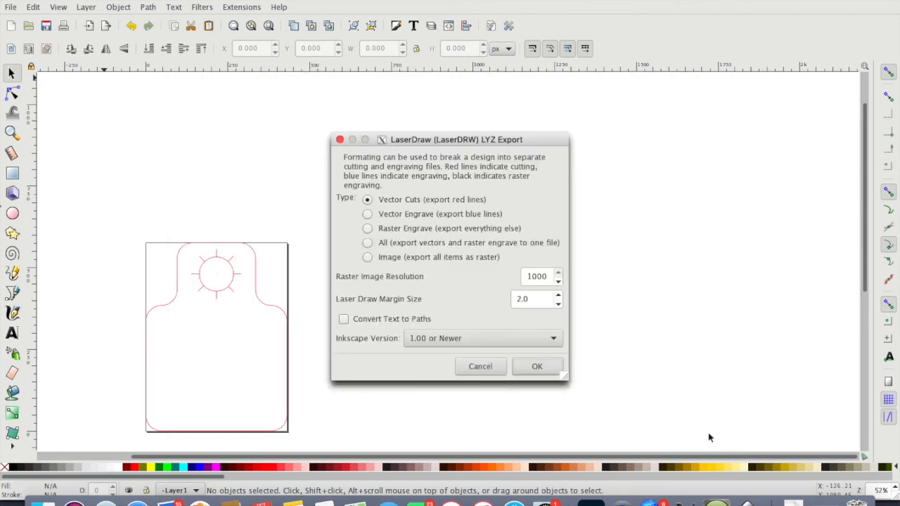
mouse_move(446, 240)
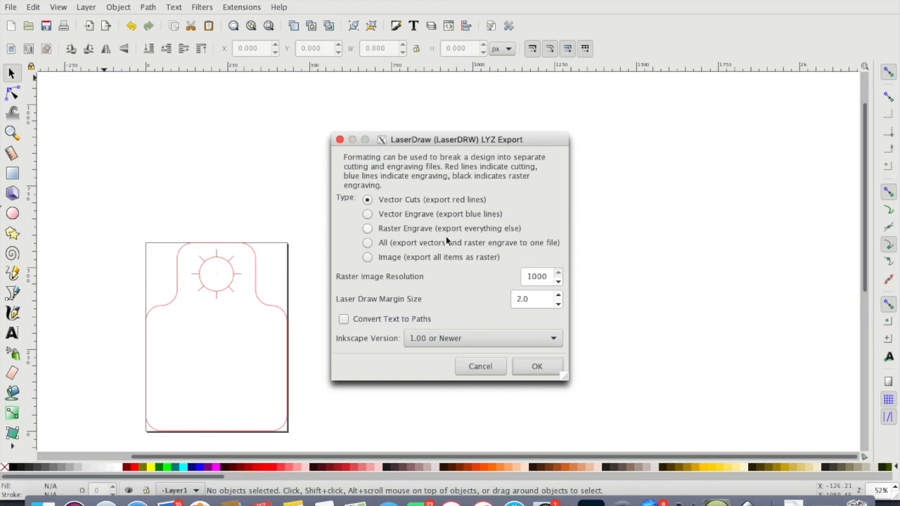
mouse_move(440, 208)
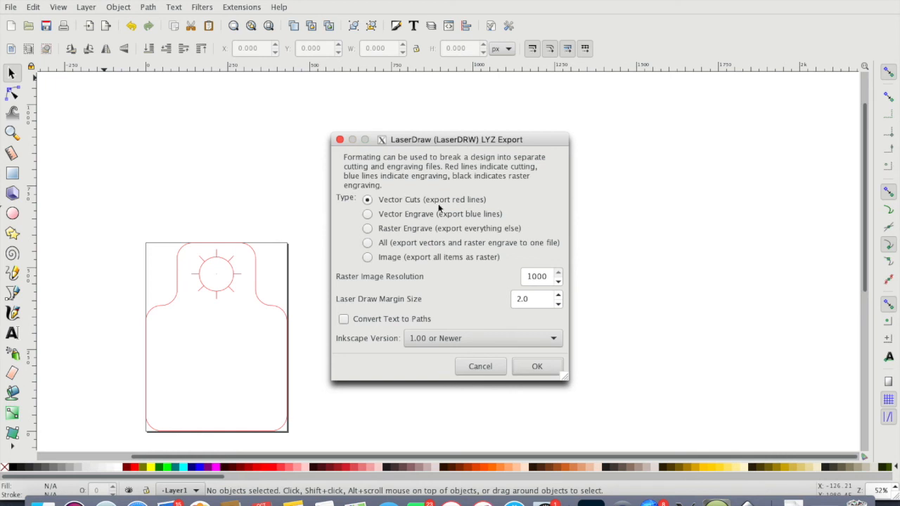
mouse_move(475, 227)
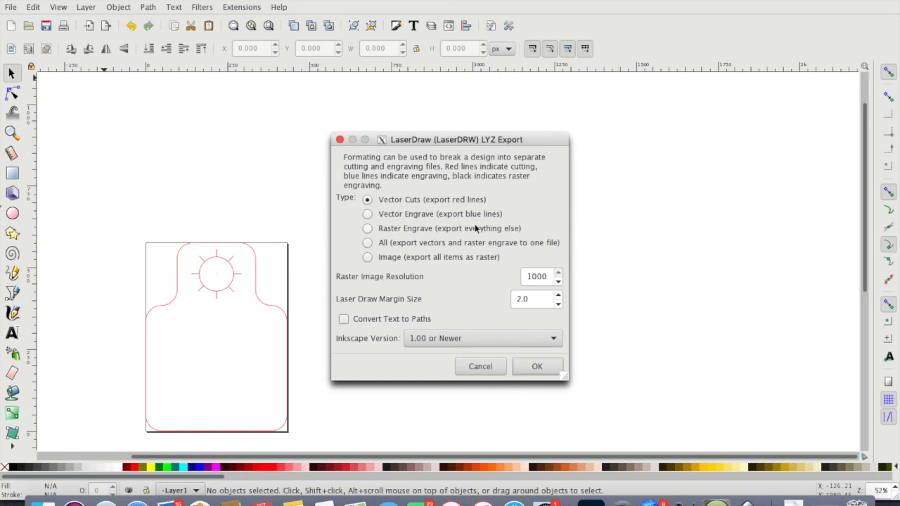
mouse_move(443, 239)
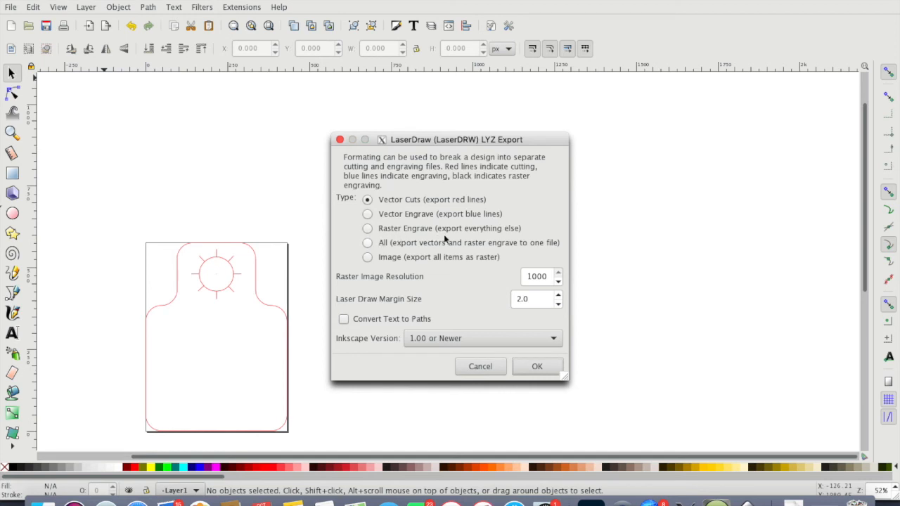
mouse_move(419, 270)
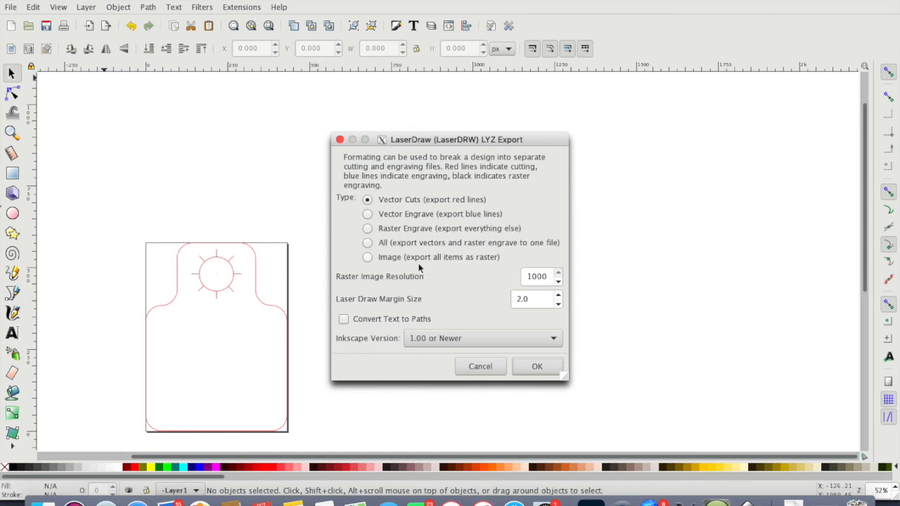
mouse_move(438, 202)
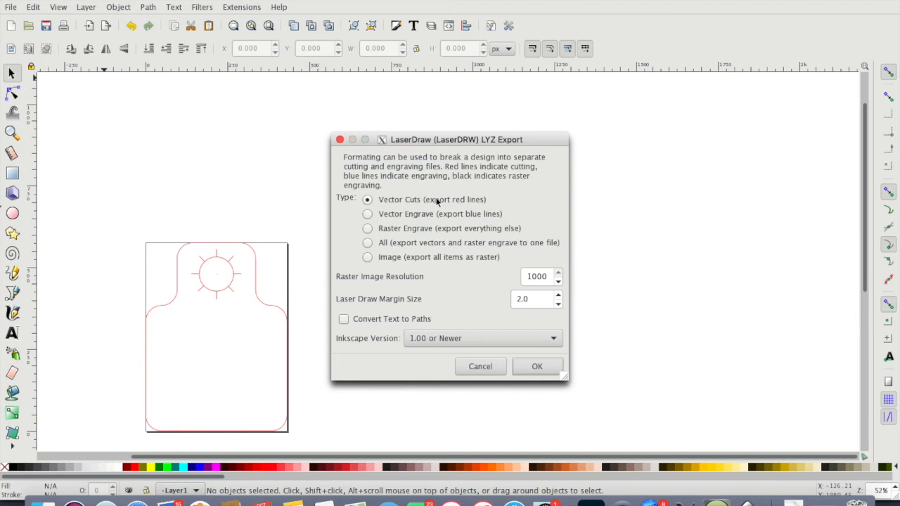
mouse_move(384, 273)
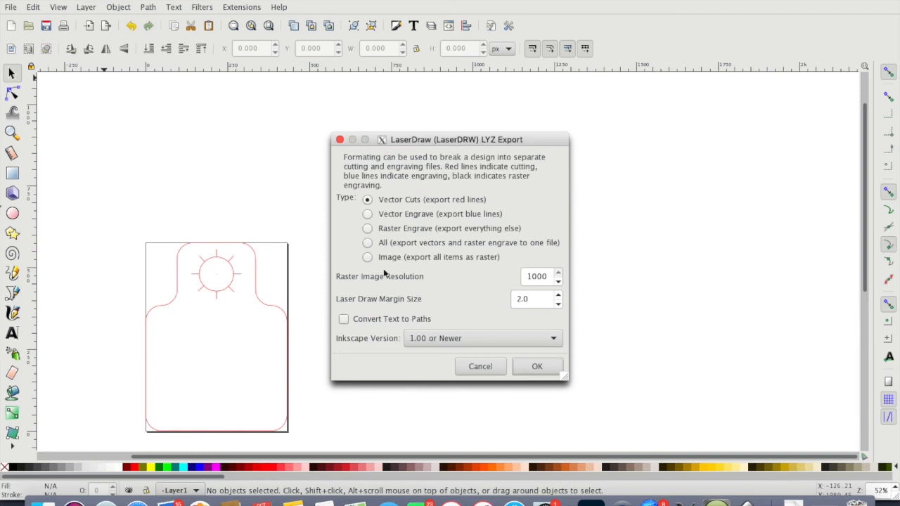
mouse_move(354, 254)
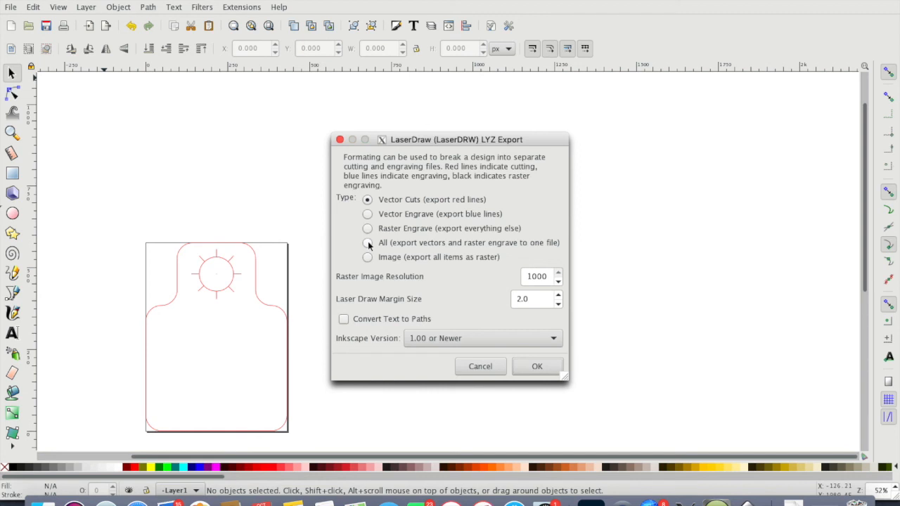
mouse_move(385, 201)
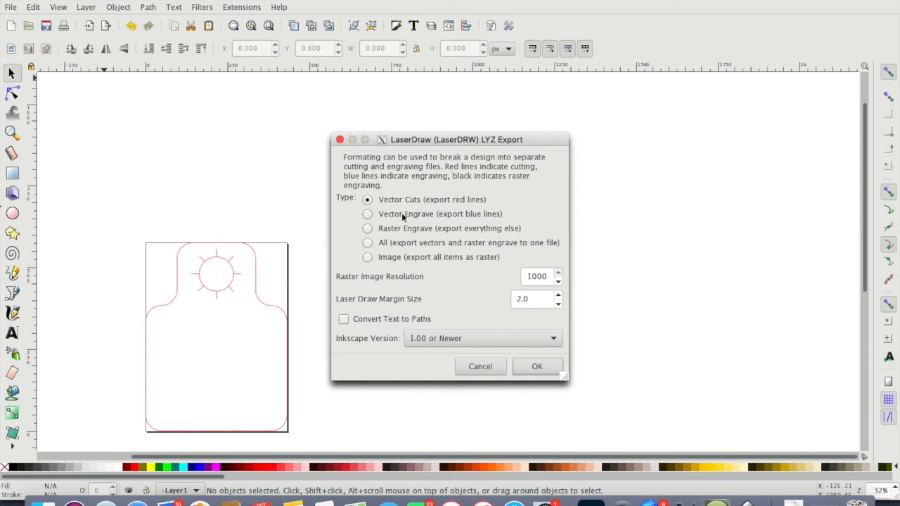
Confirm the LYZ export with 'Vector Cuts (export red lines)' selected.
left_click(536, 366)
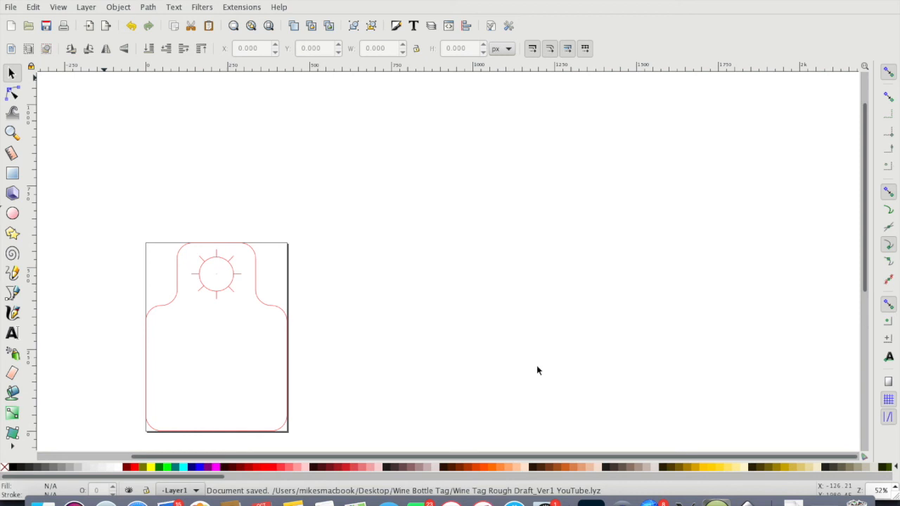